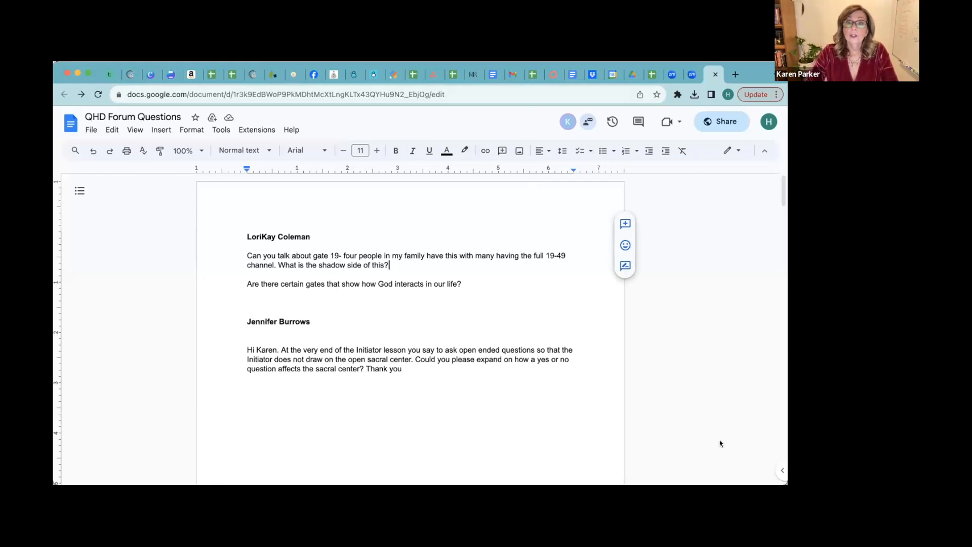
mouse_move(718, 100)
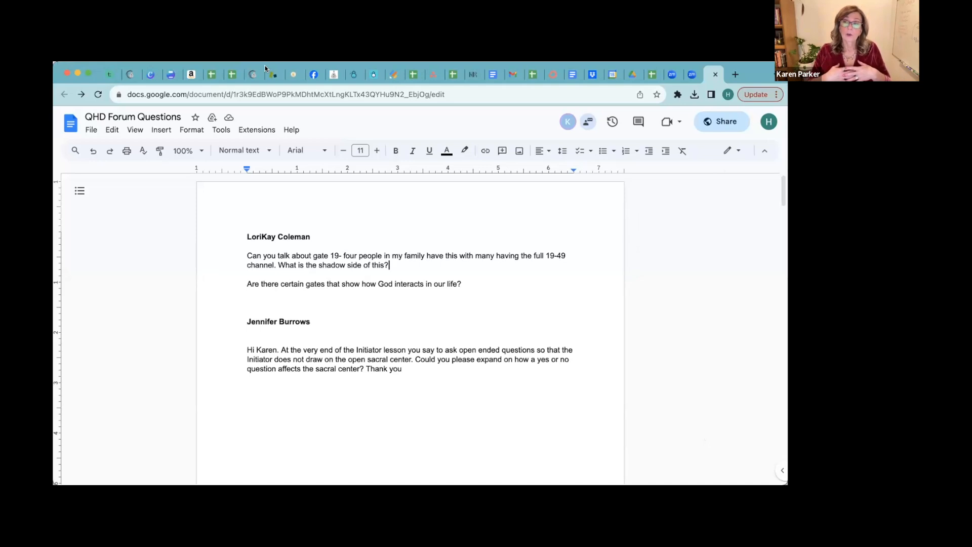
mouse_move(318, 242)
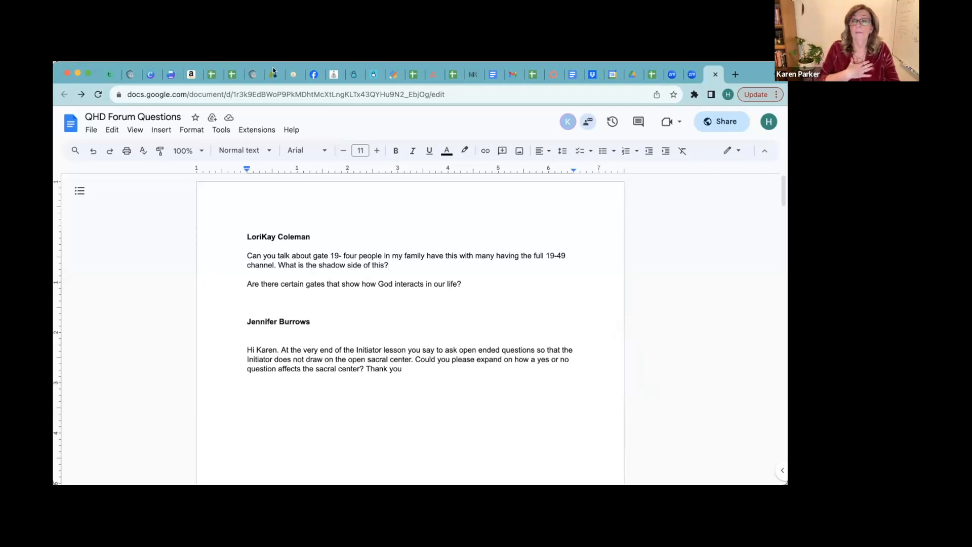
click(389, 265)
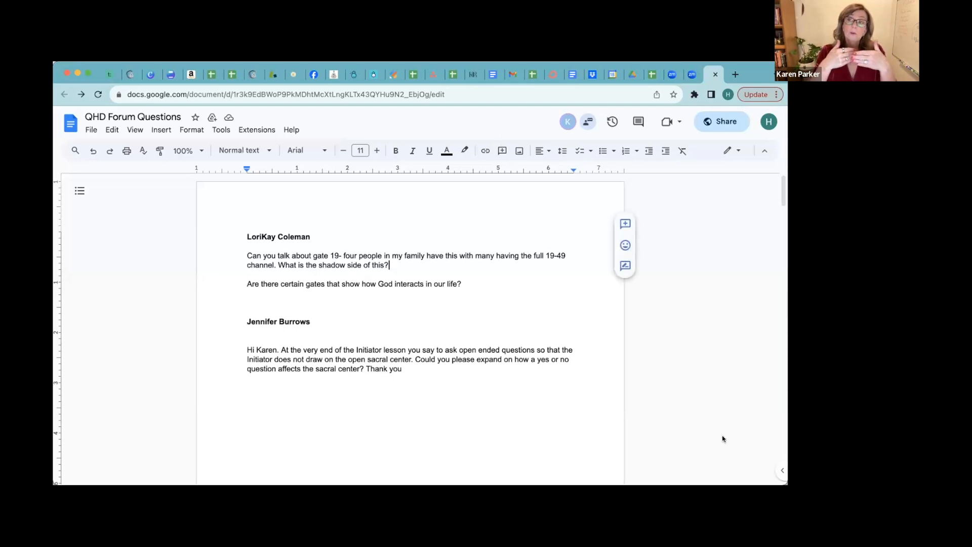
mouse_move(723, 441)
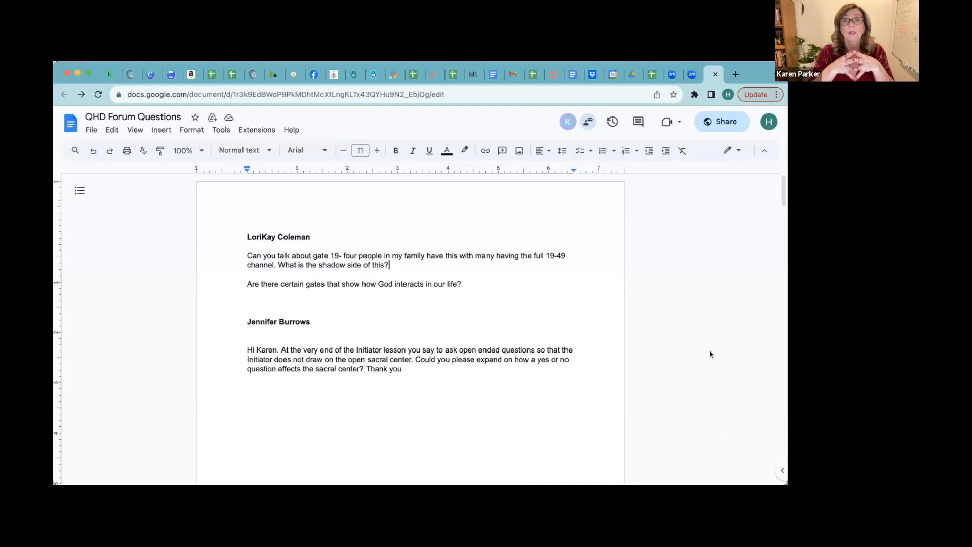
mouse_move(711, 96)
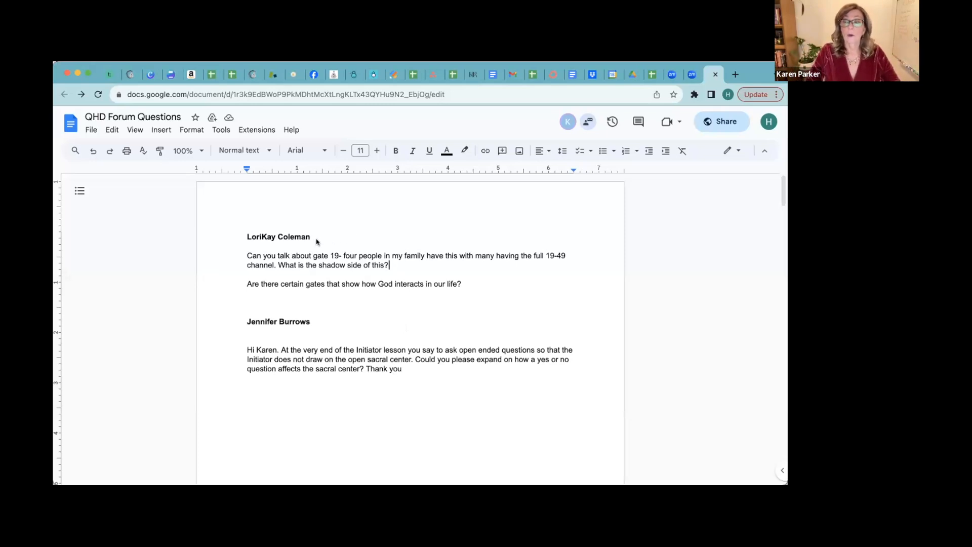
mouse_move(508, 310)
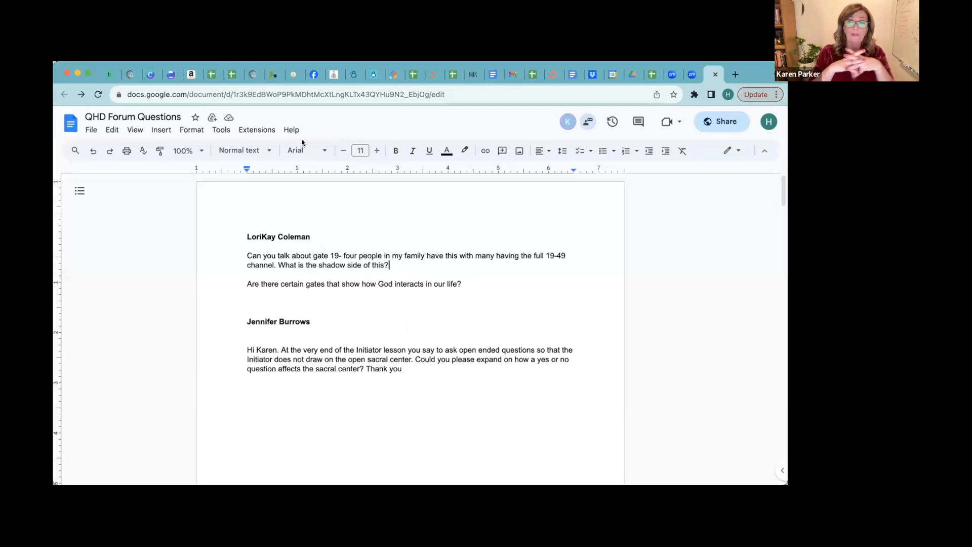
mouse_move(324, 246)
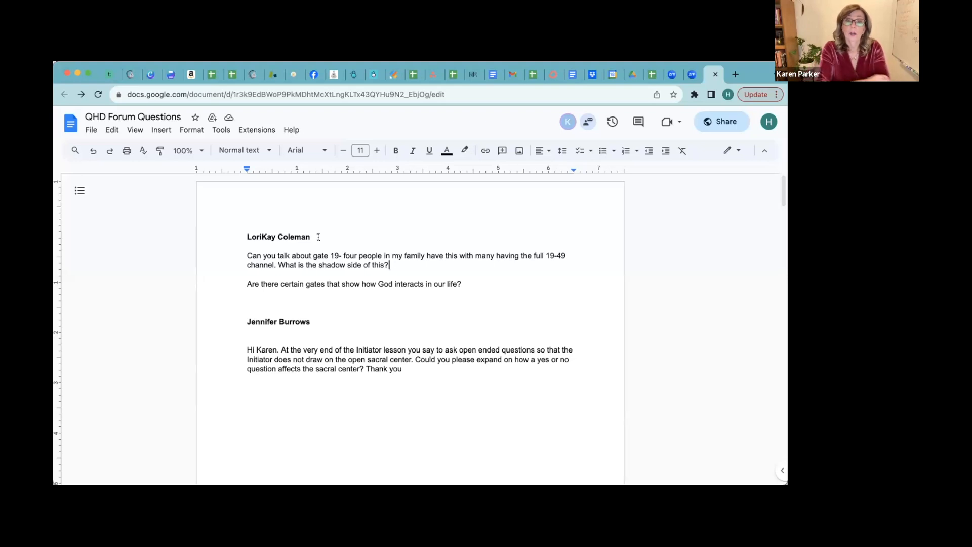
mouse_move(461, 419)
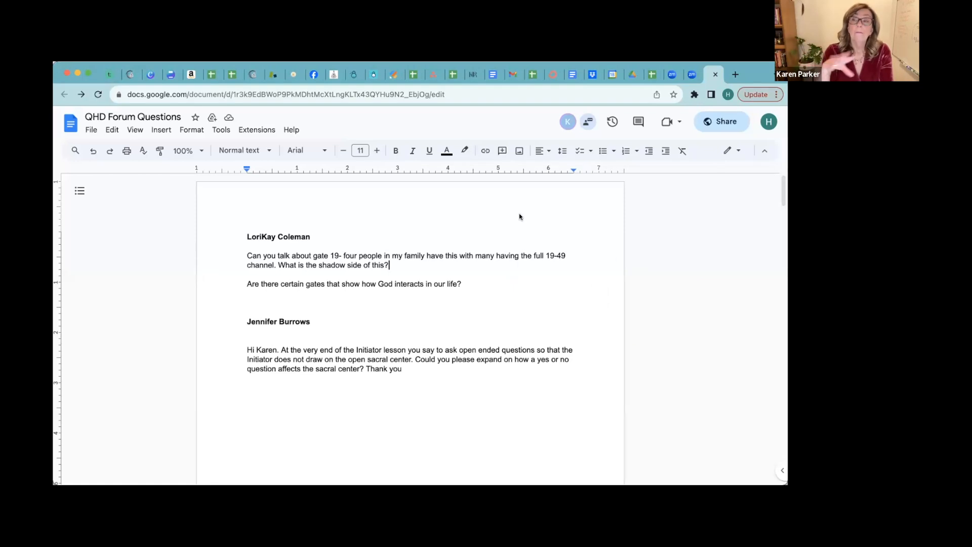
mouse_move(461, 291)
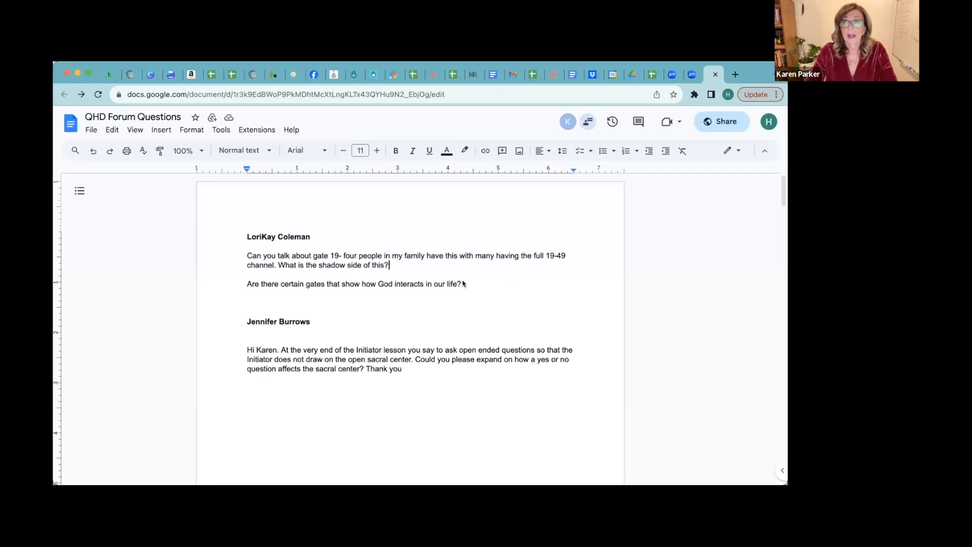
mouse_move(476, 181)
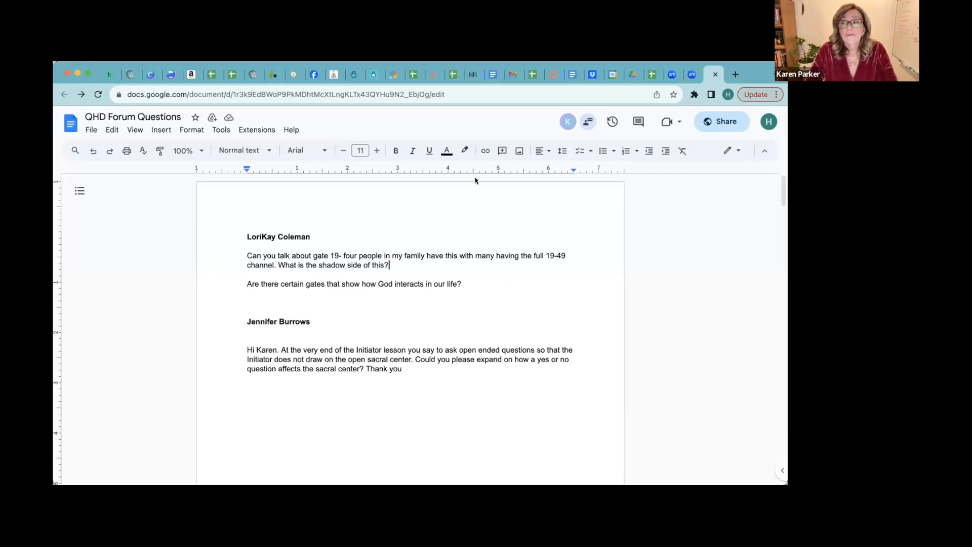
mouse_move(717, 447)
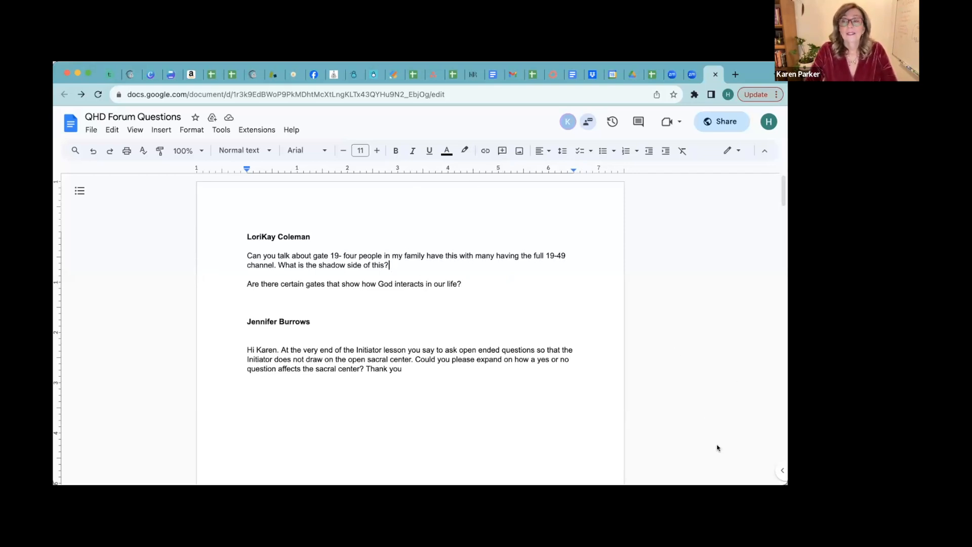
mouse_move(713, 444)
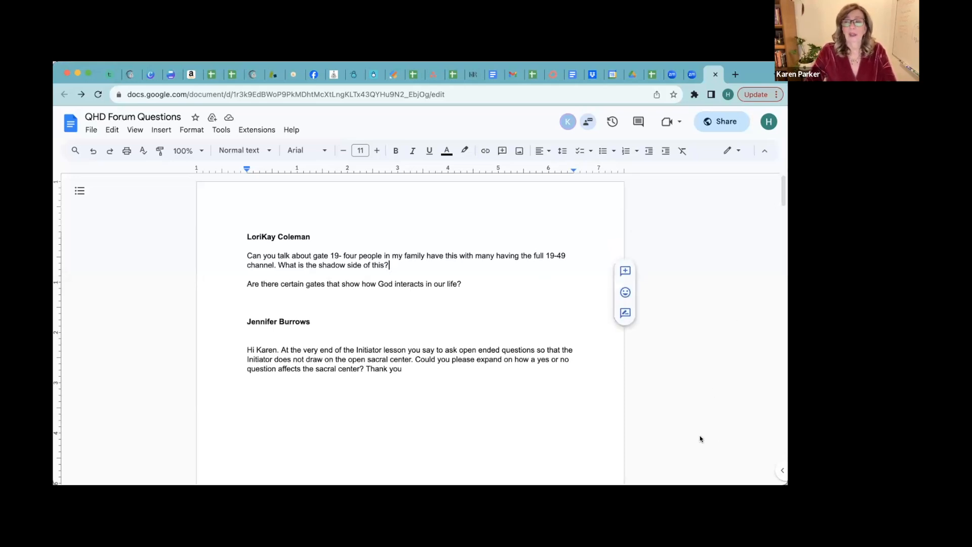
mouse_move(711, 446)
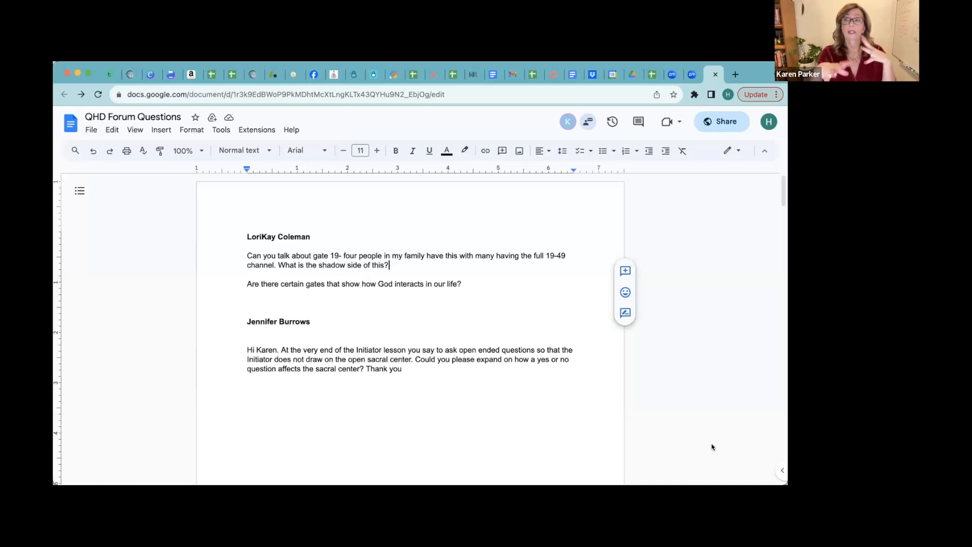
mouse_move(711, 444)
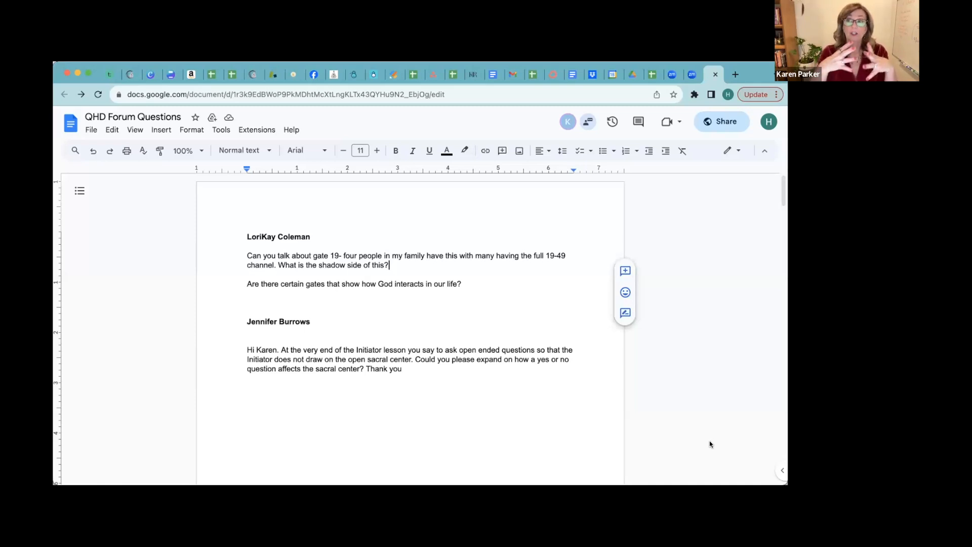